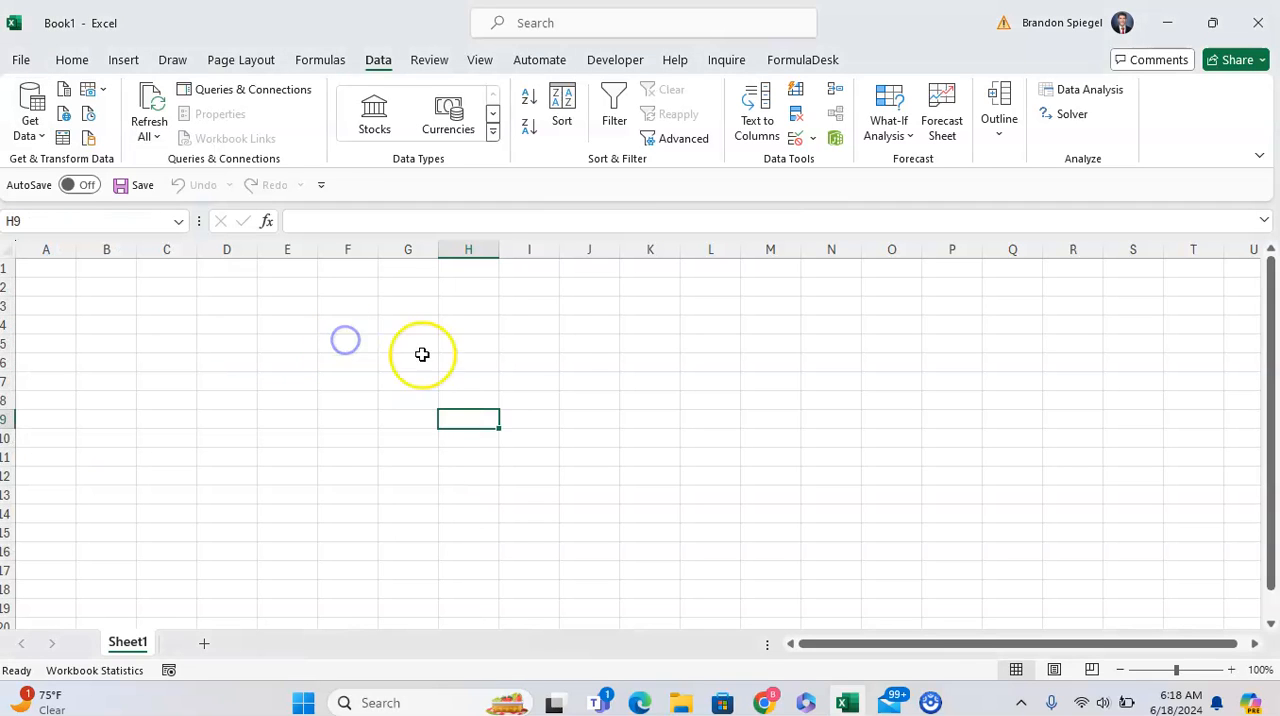
- Reach the Excel Options dialog from the File menu on a blank workbook
{"action": "left_click", "coordinate": [20, 60]}
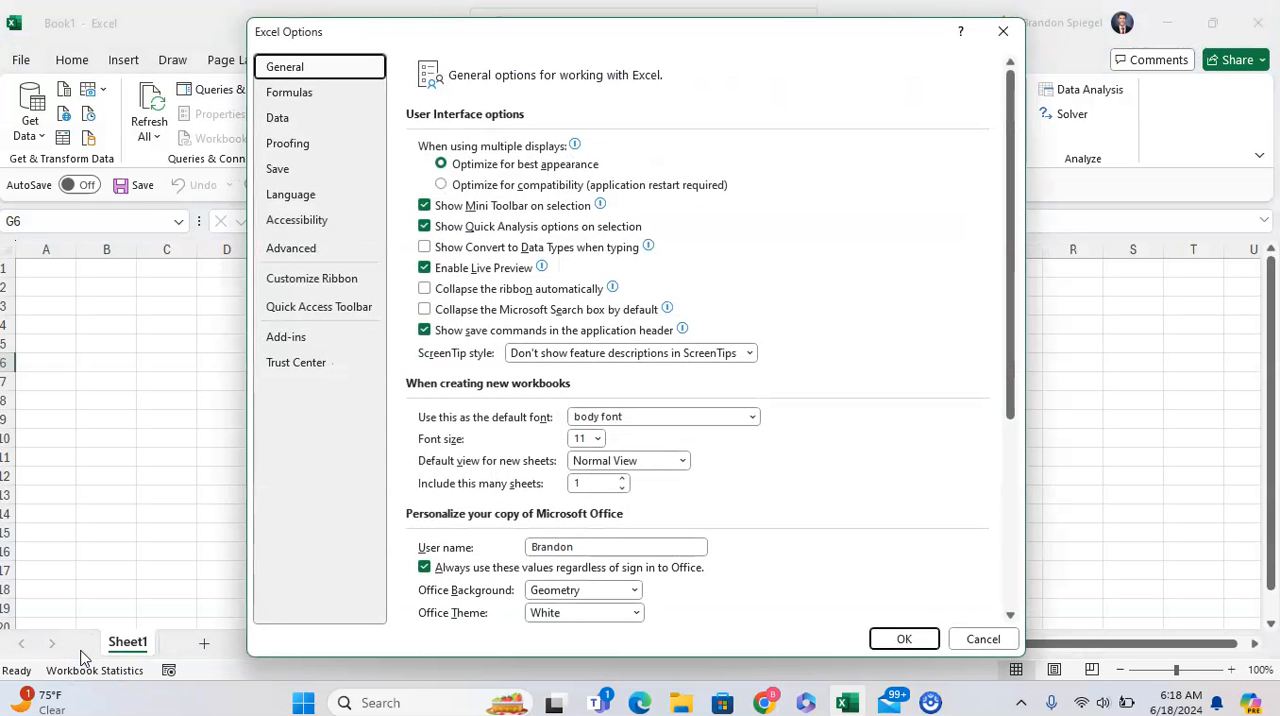
- In the Data options, enable the legacy import wizards (From Web and the rest) and confirm with OK
{"action": "left_click", "coordinate": [276, 116]}
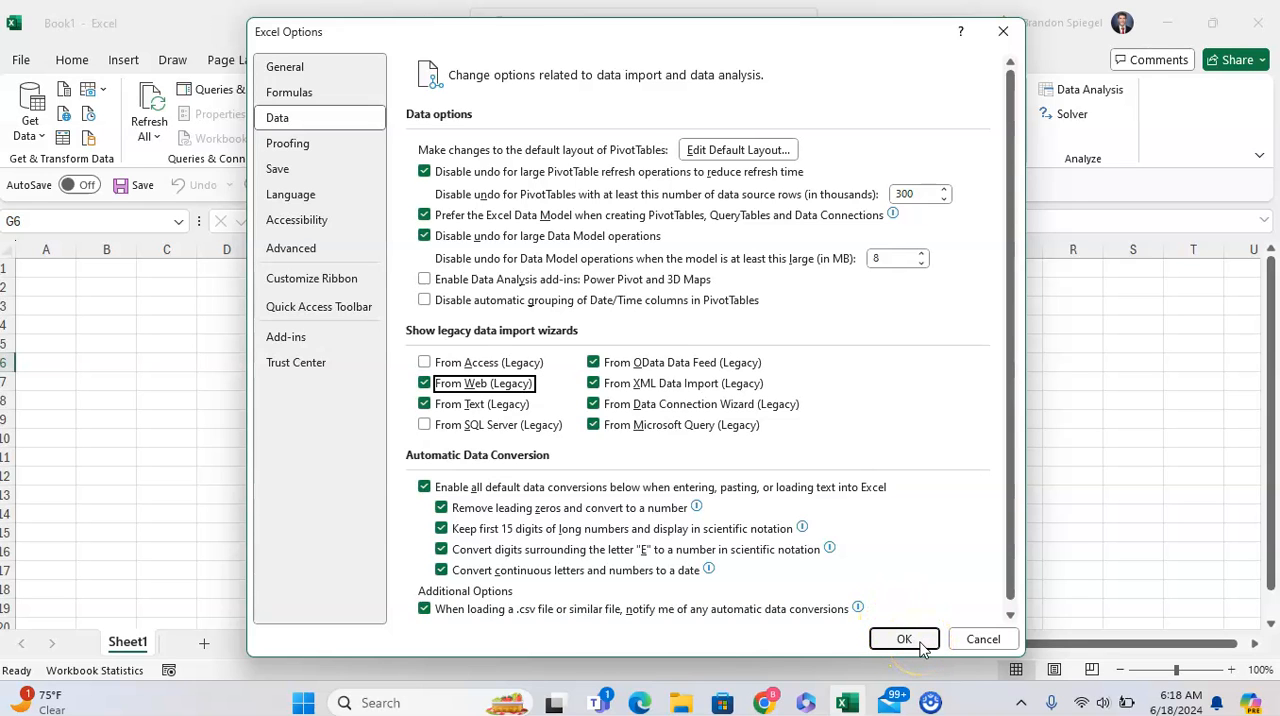
{"action": "left_click", "coordinate": [904, 640]}
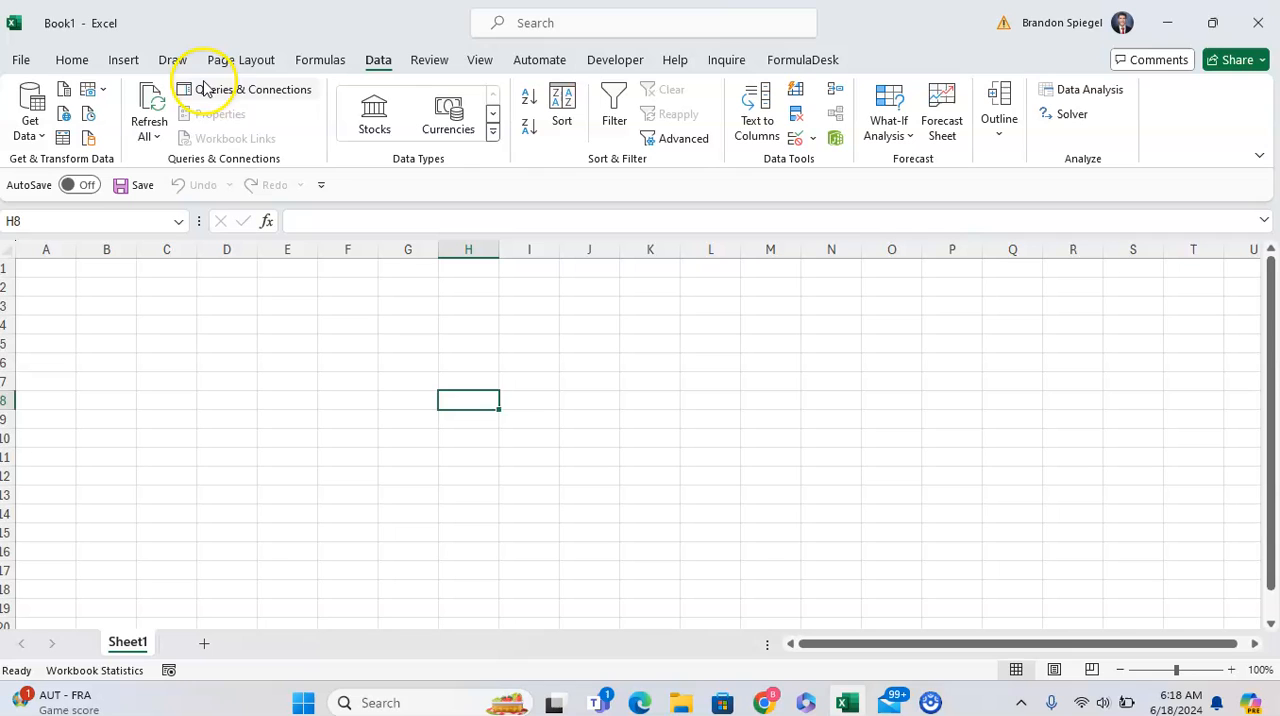
{"action": "left_click", "coordinate": [30, 110]}
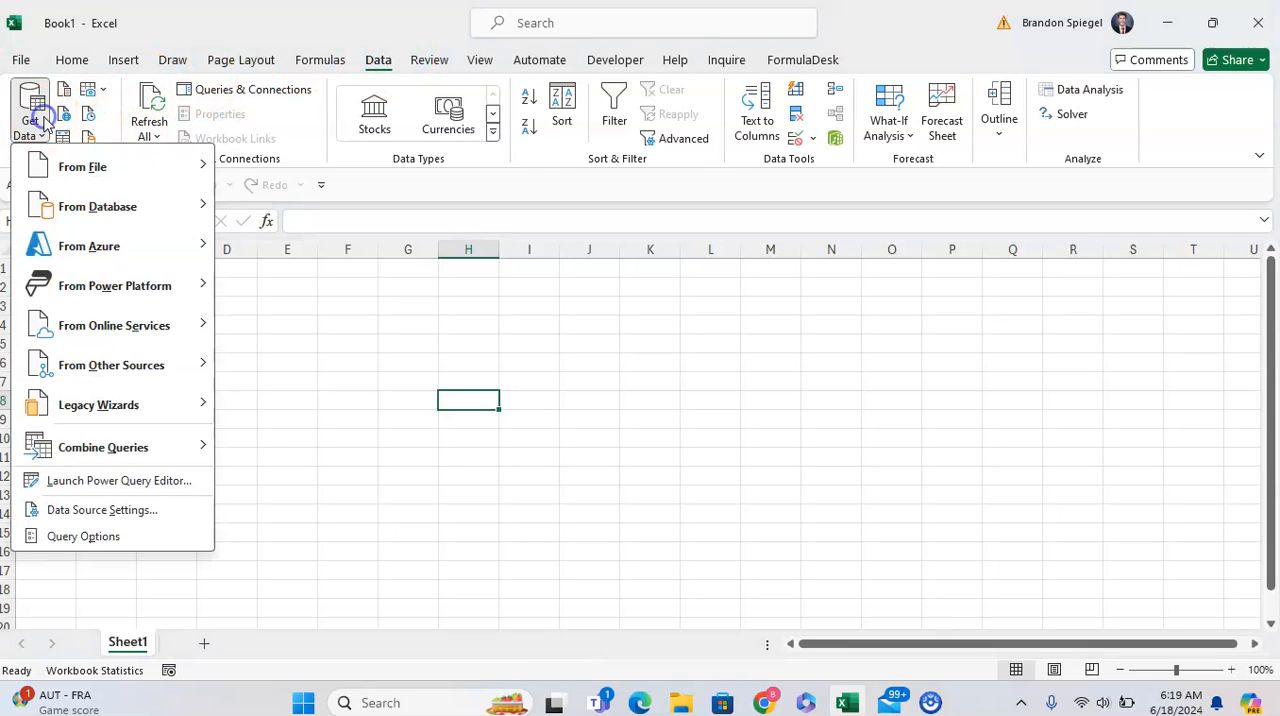
{"action": "left_click", "coordinate": [98, 404]}
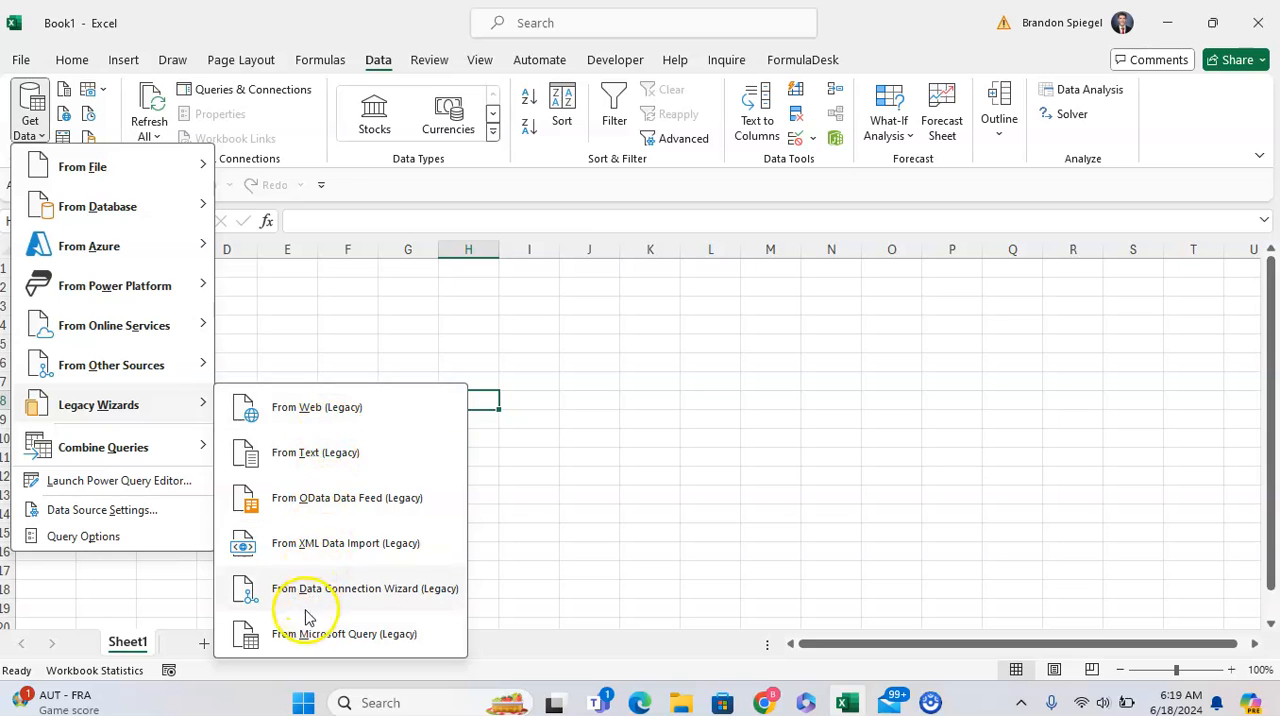
{"action": "left_click", "coordinate": [316, 406]}
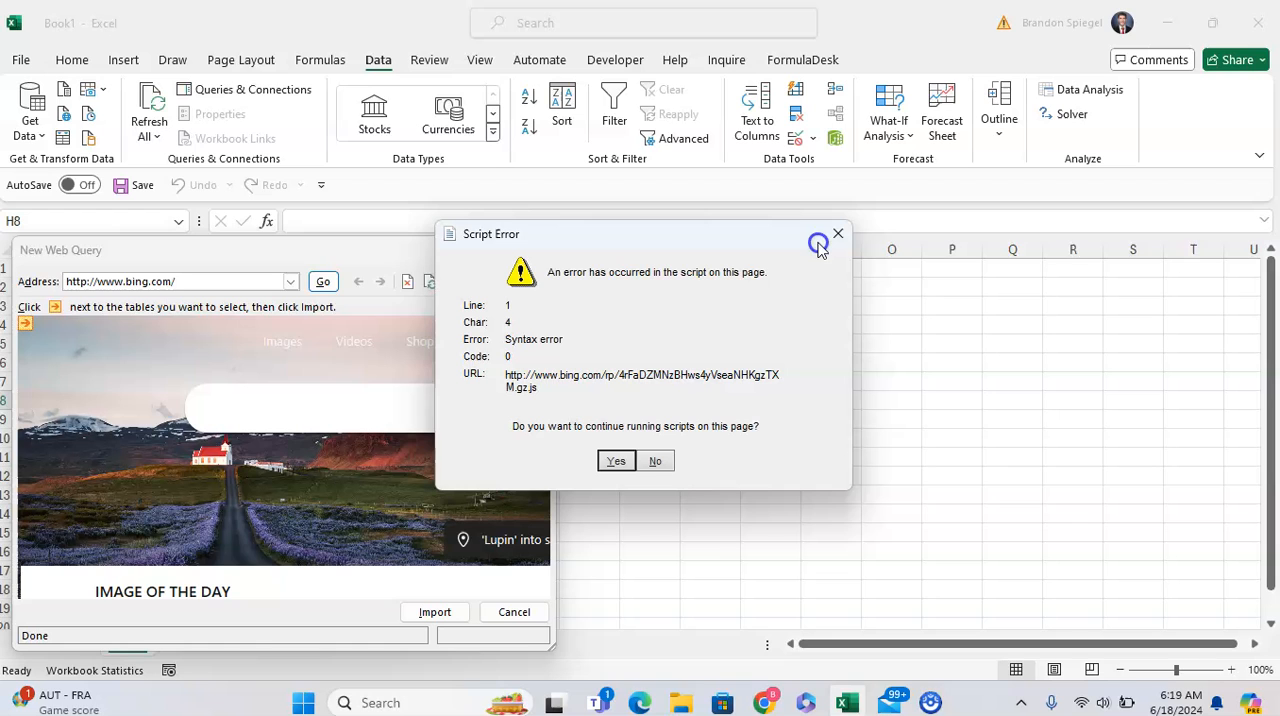
{"action": "left_click", "coordinate": [656, 460]}
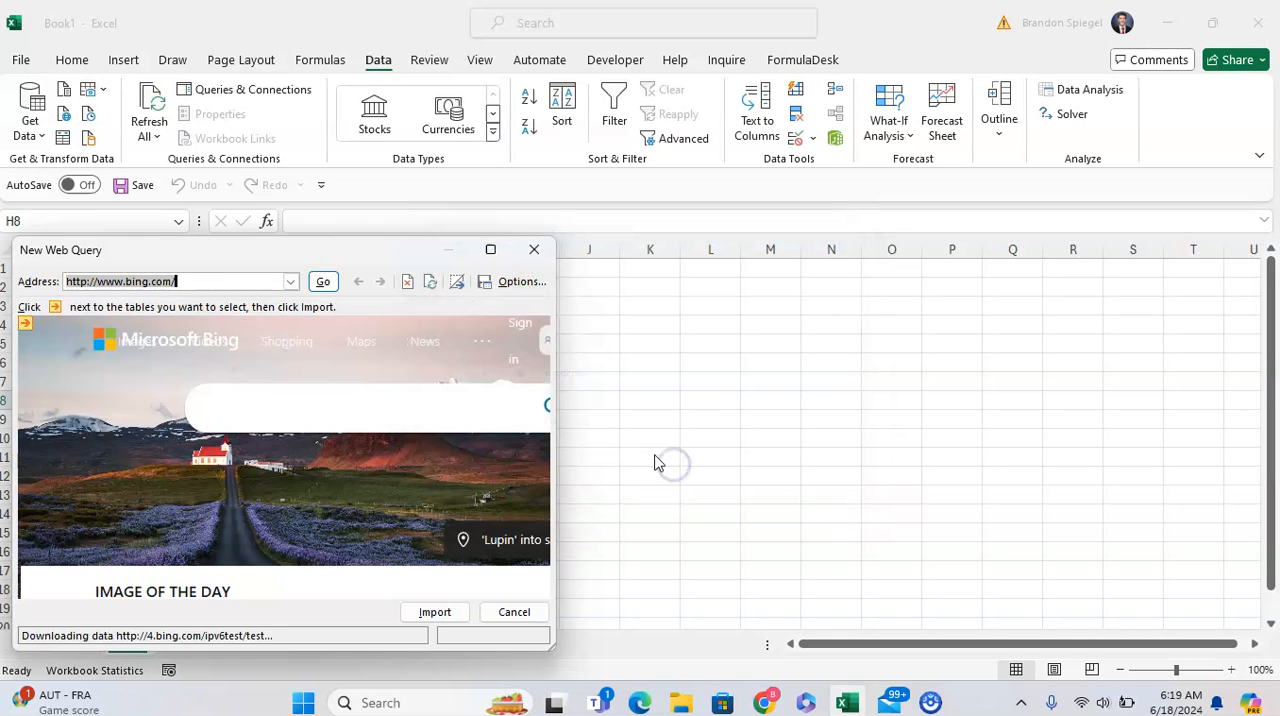
{"action": "left_click", "coordinate": [512, 612]}
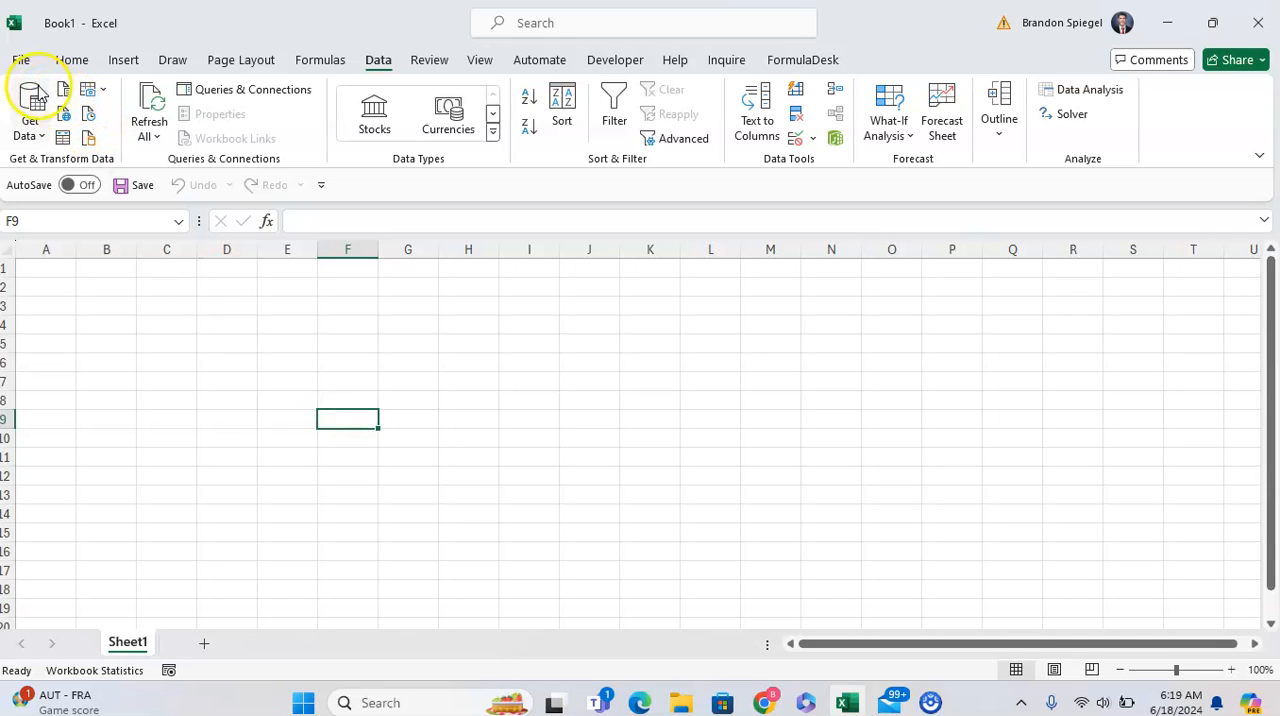
- Return to Options > Data, untick every legacy data import wizard and confirm with OK
{"action": "left_click", "coordinate": [20, 60]}
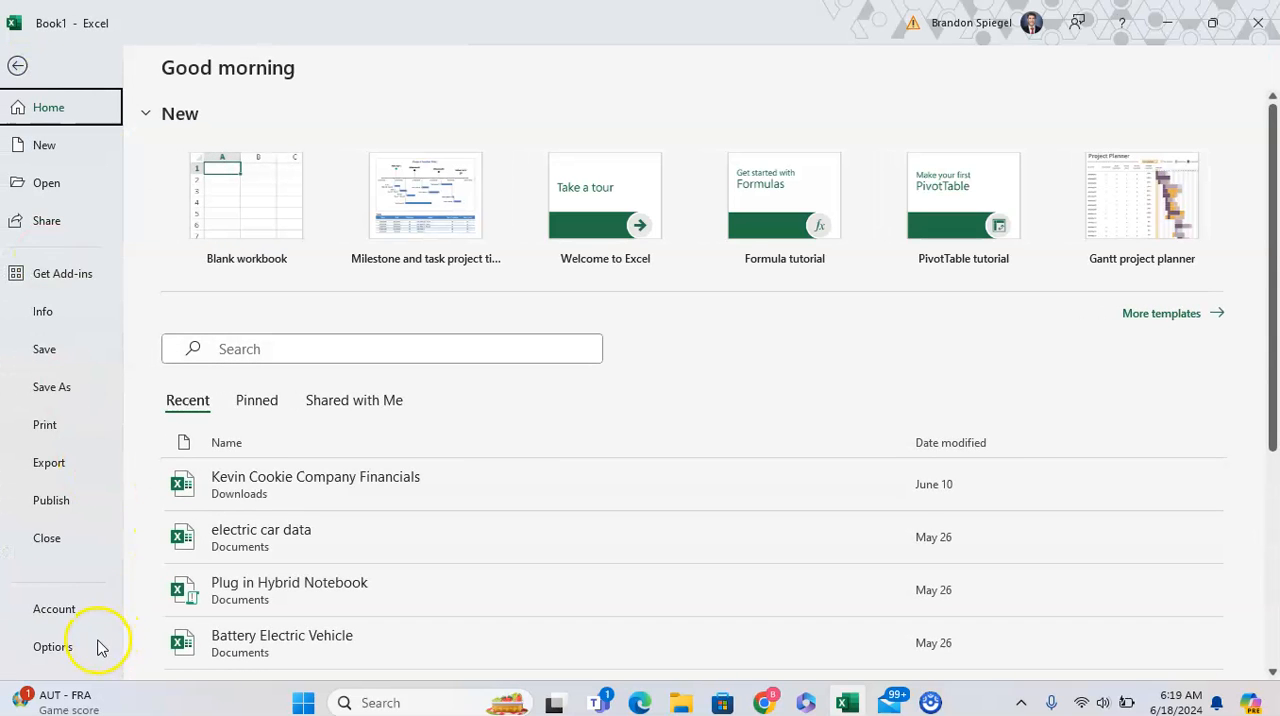
{"action": "left_click", "coordinate": [52, 646]}
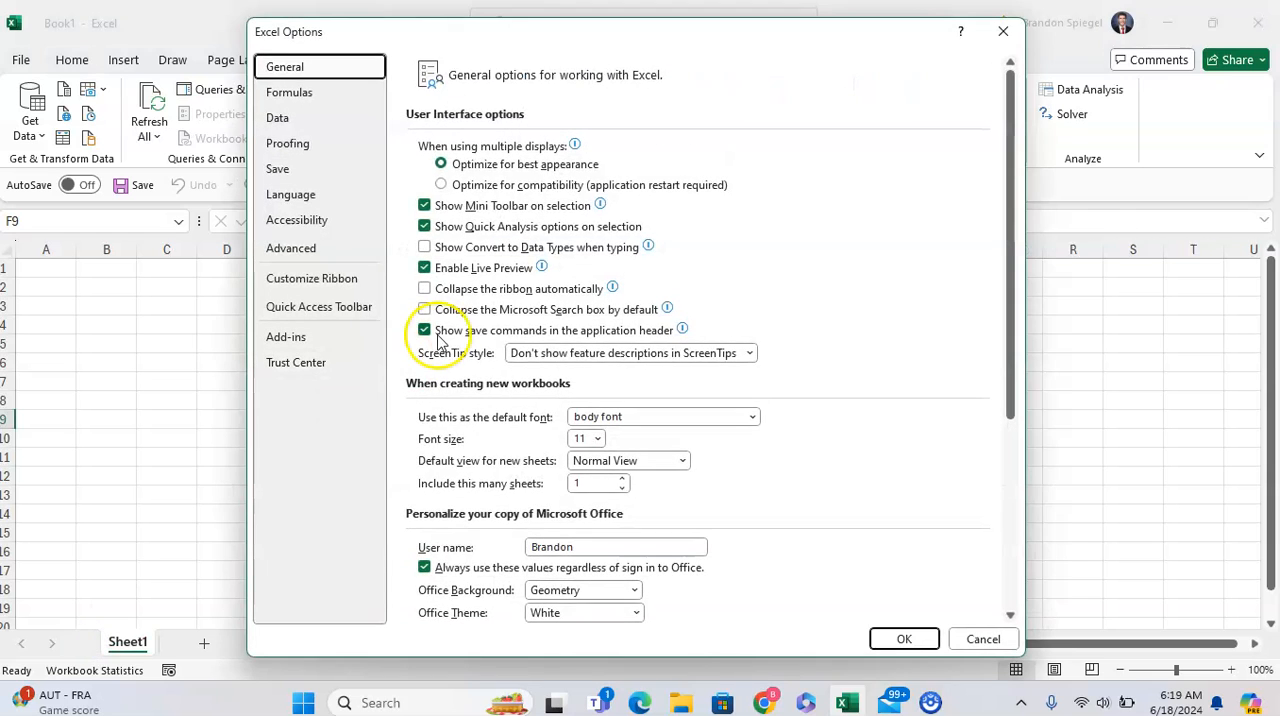
{"action": "left_click", "coordinate": [276, 116]}
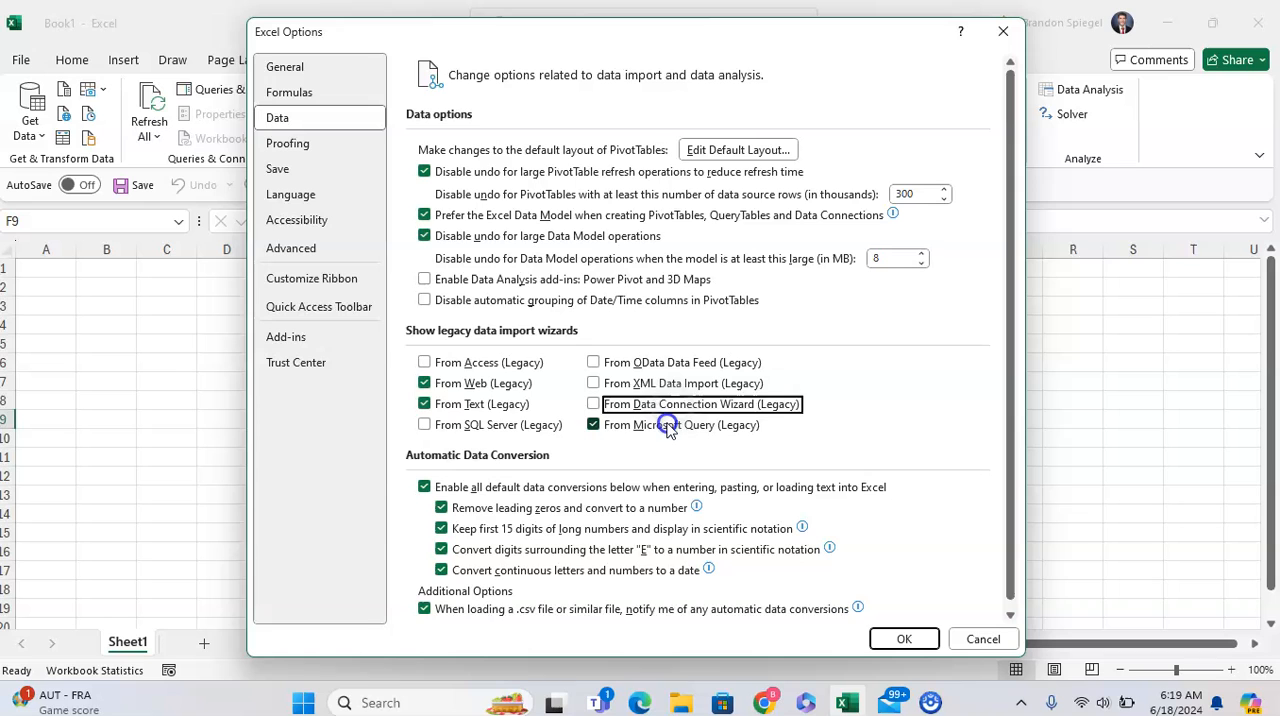
{"action": "left_click", "coordinate": [592, 424]}
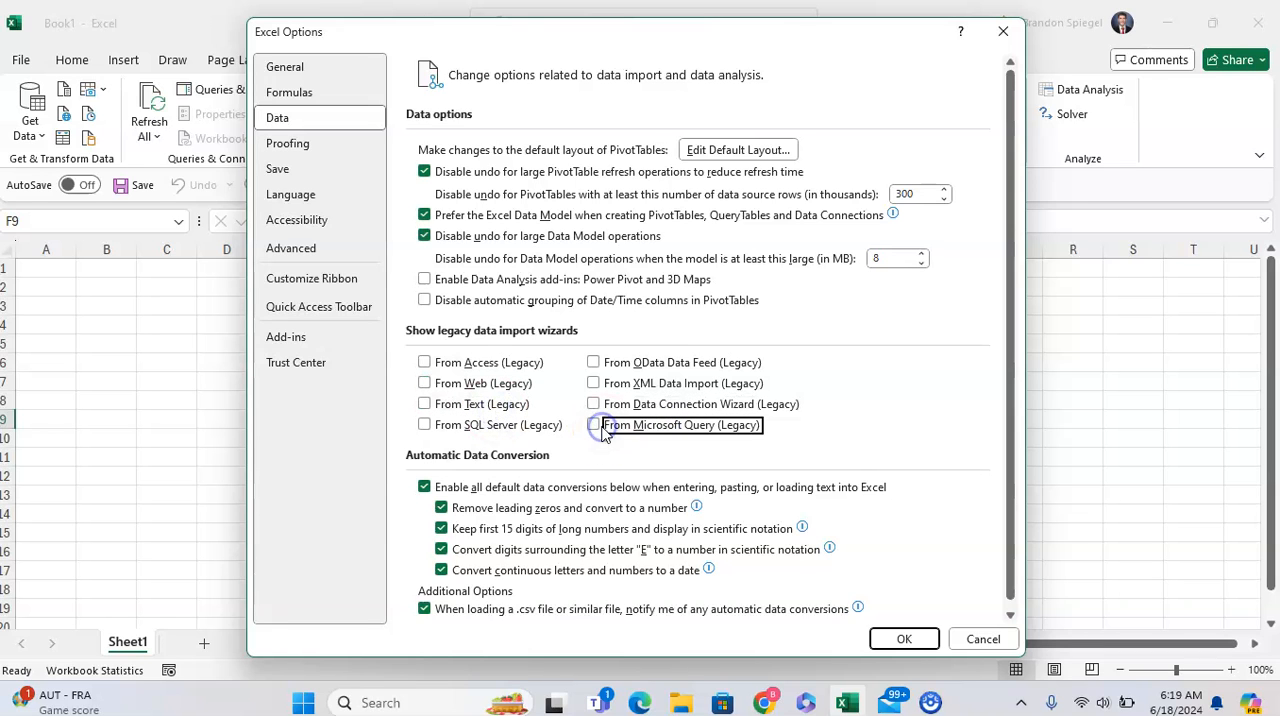
{"action": "left_click", "coordinate": [904, 638]}
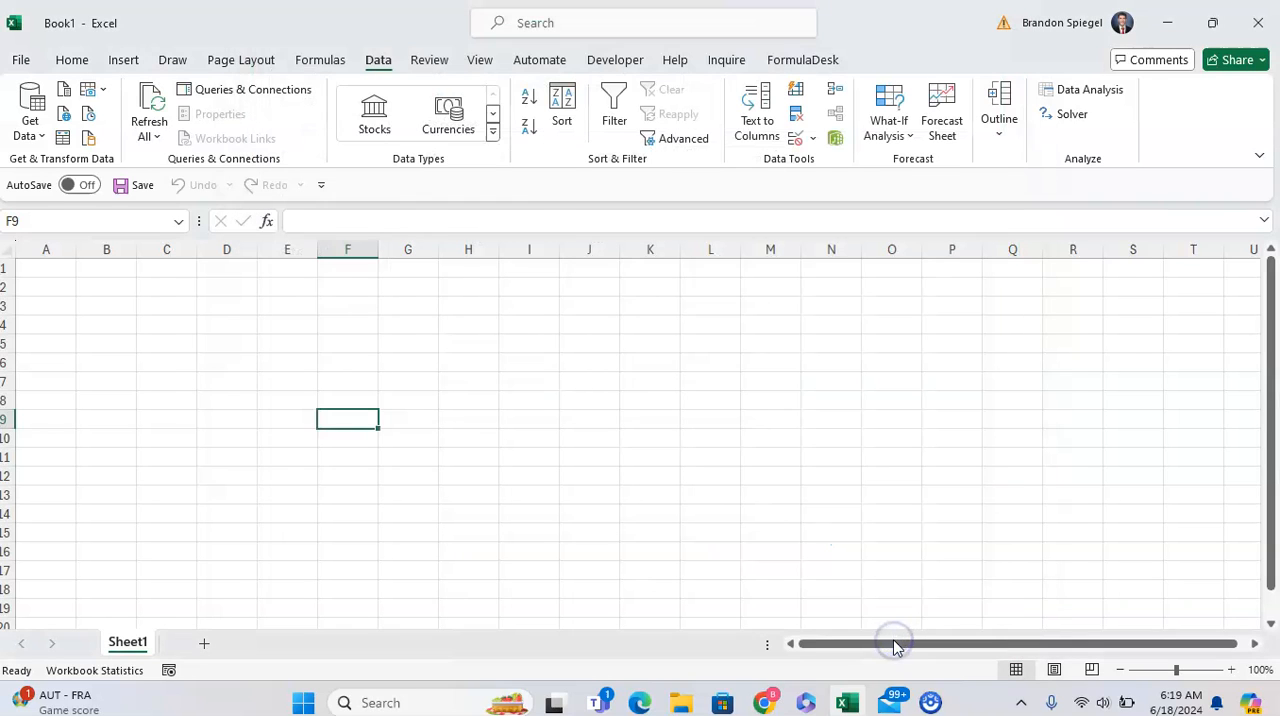
{"action": "left_click", "coordinate": [28, 112]}
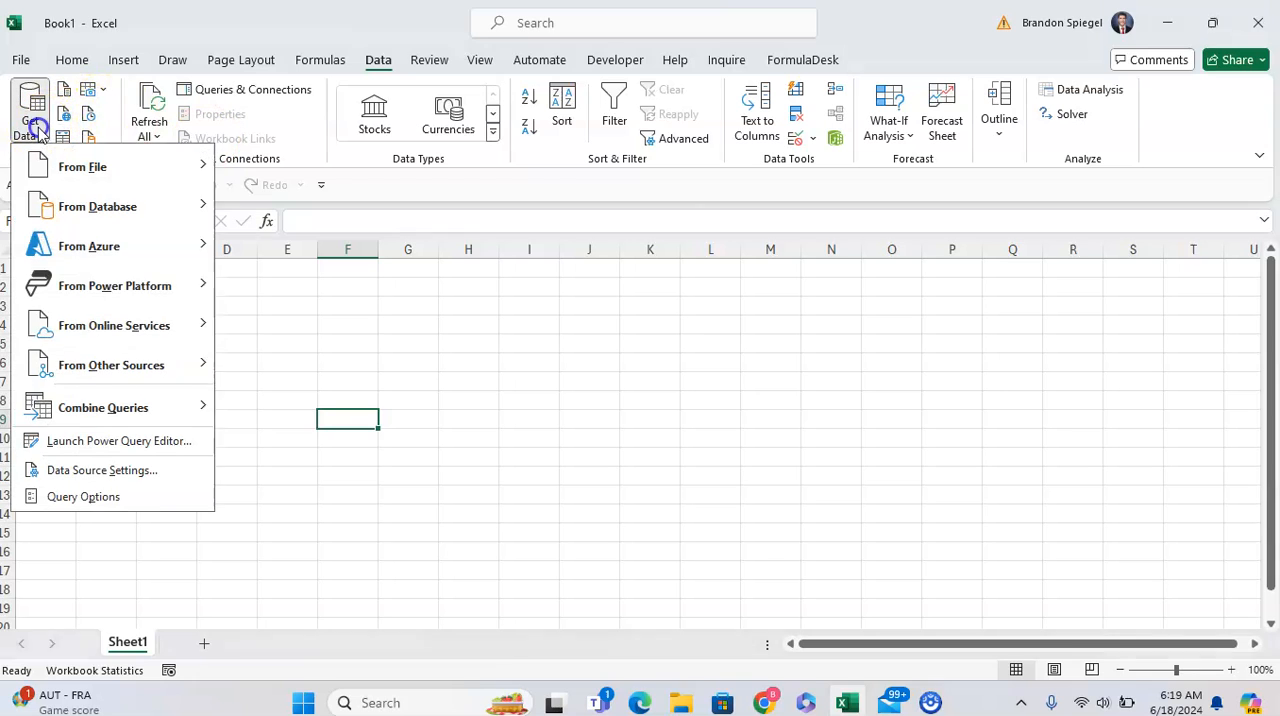
{"action": "mouse_move", "coordinate": [88, 570]}
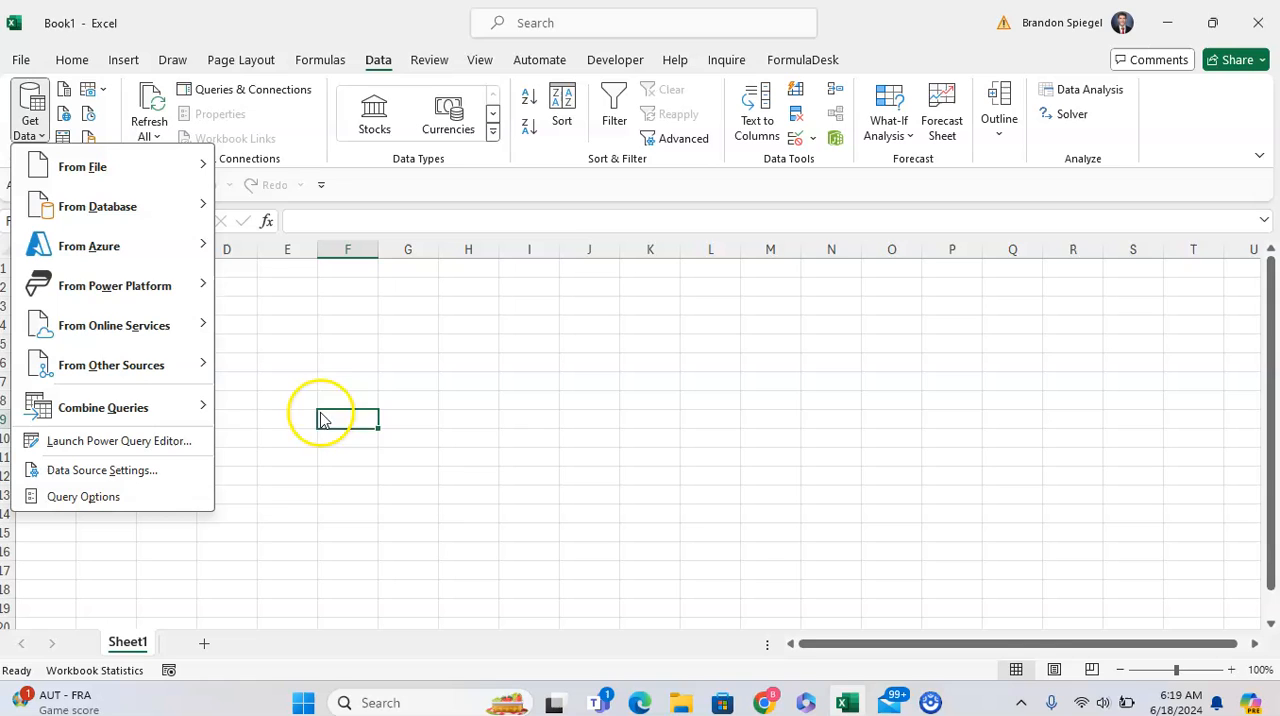
{"action": "mouse_move", "coordinate": [258, 448]}
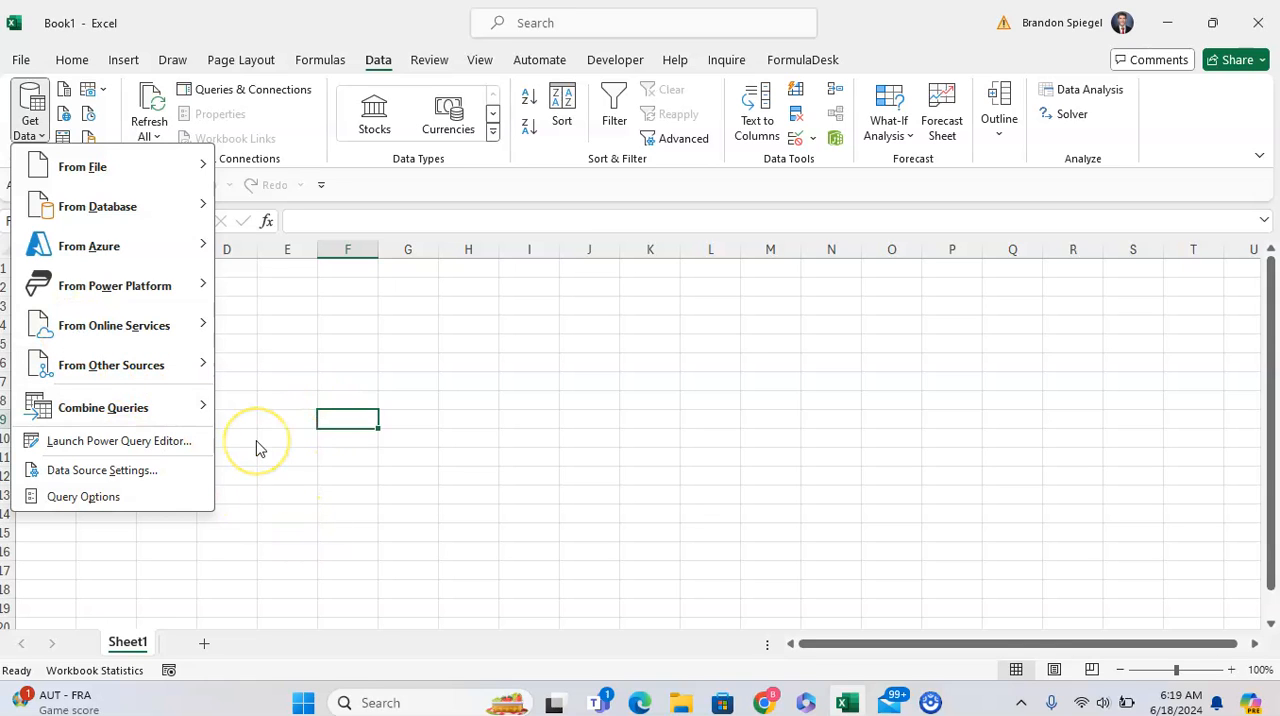
{"action": "left_click", "coordinate": [112, 364]}
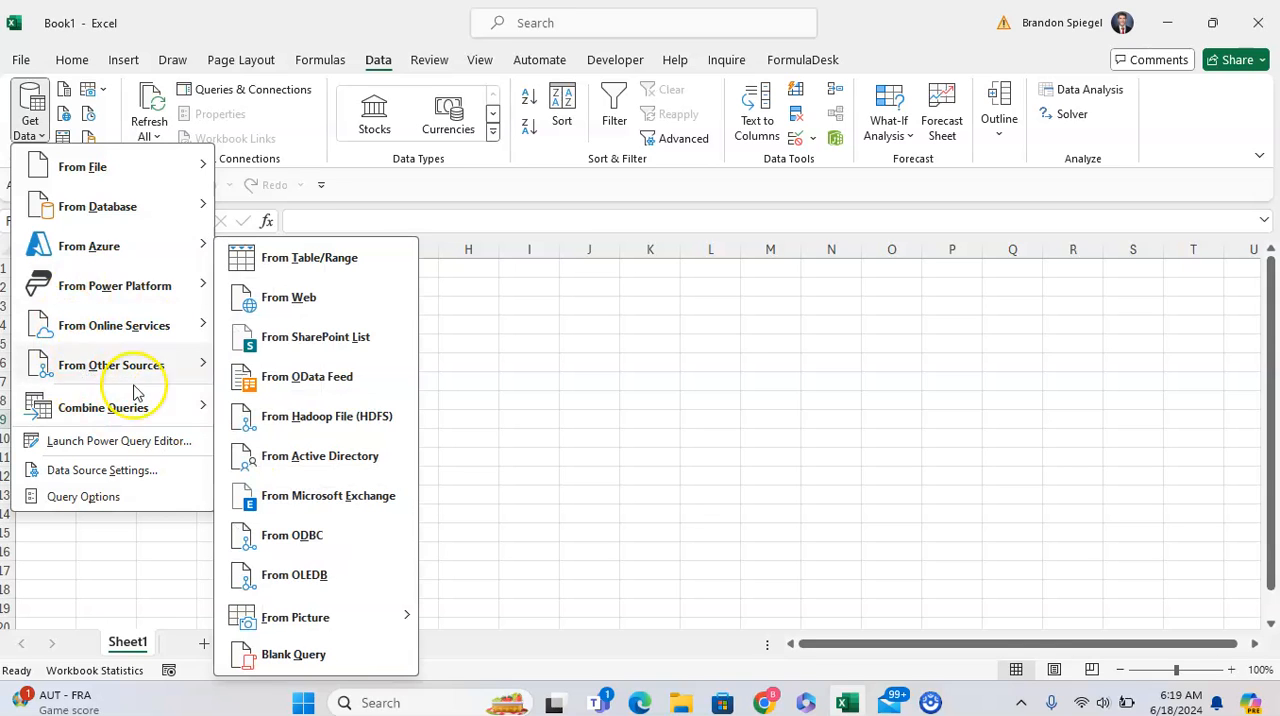
{"action": "left_click", "coordinate": [408, 308]}
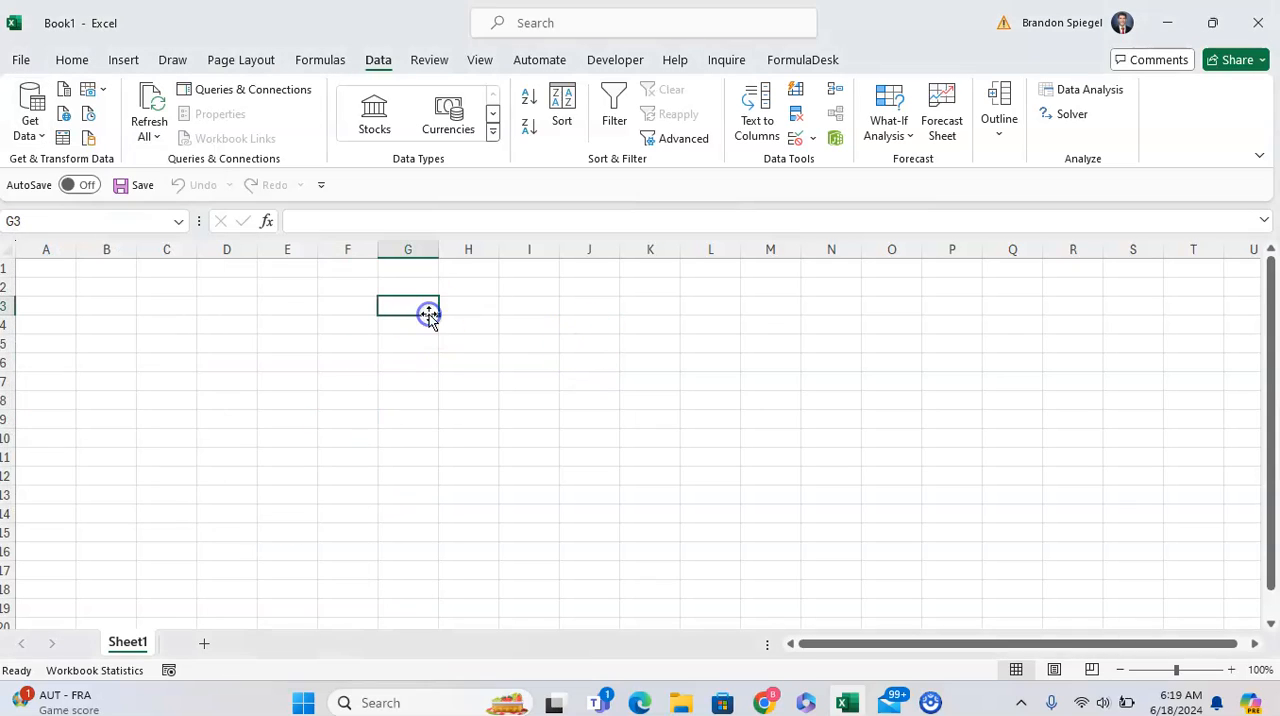